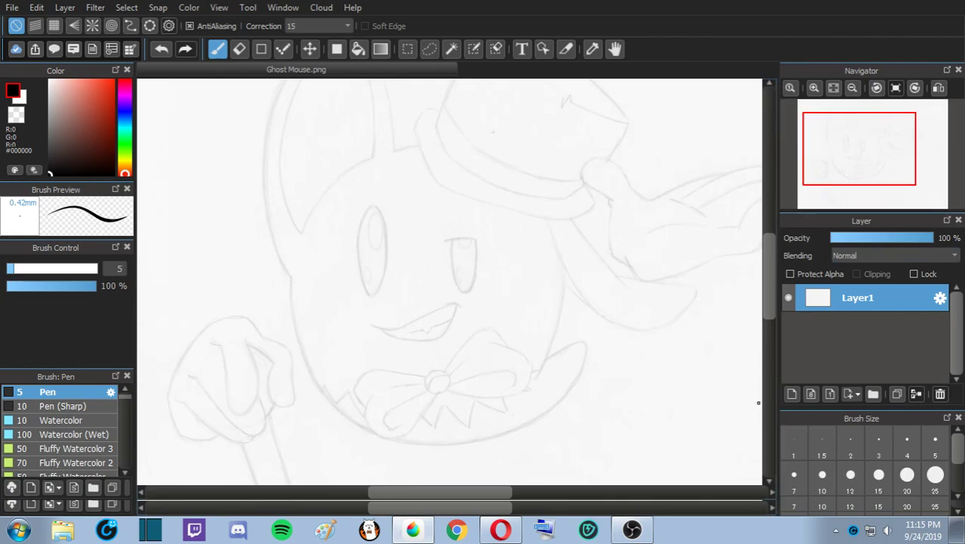
- Add a layer folder with a new blank layer, and select the Pencil brush at 57% opacity
click(873, 393)
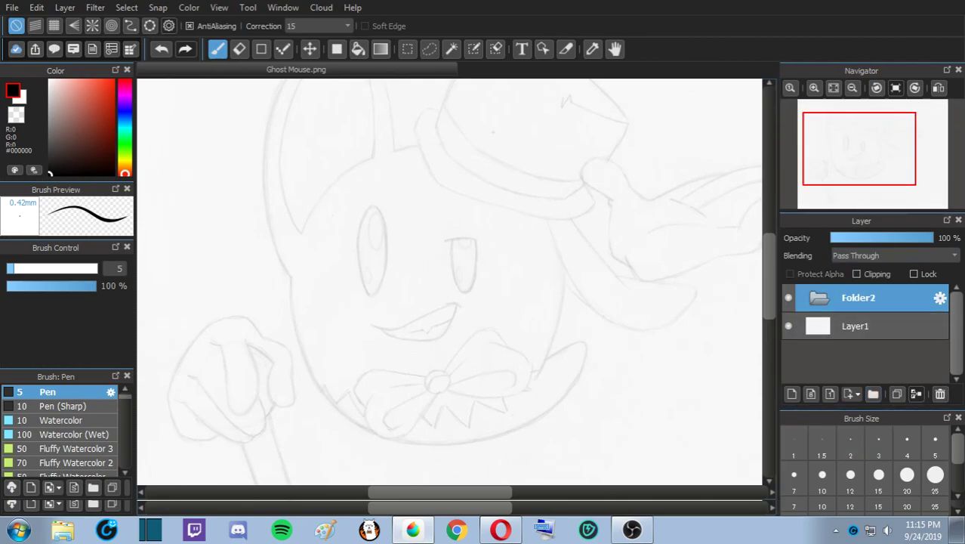
click(871, 325)
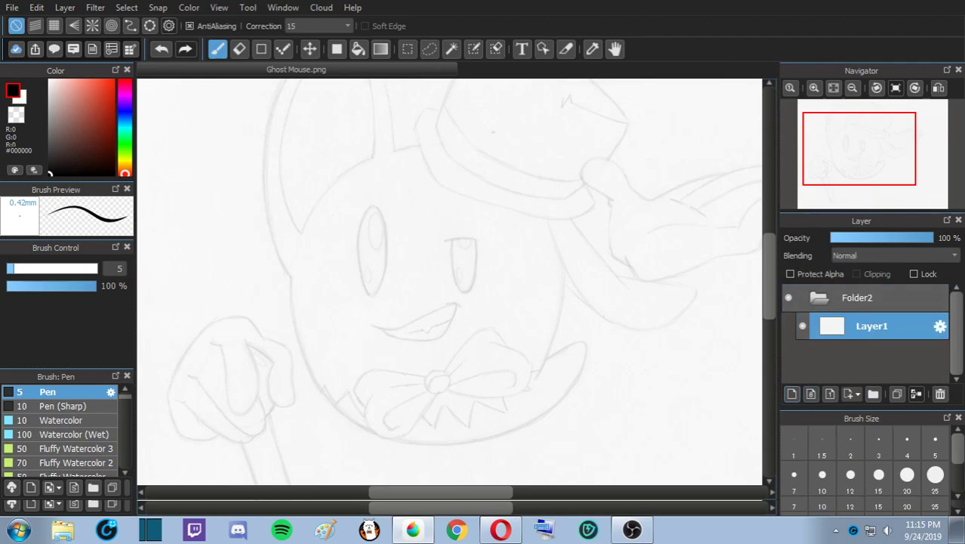
click(792, 394)
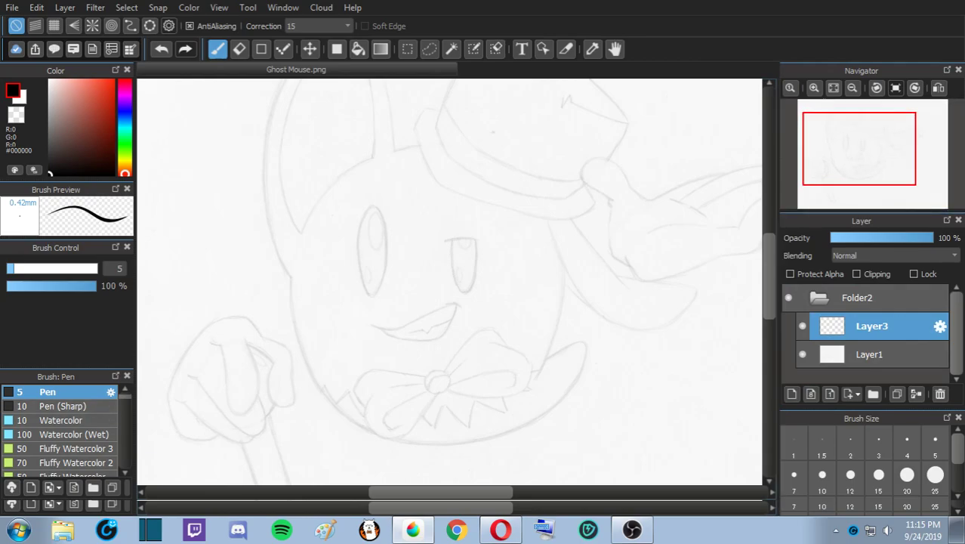
click(51, 392)
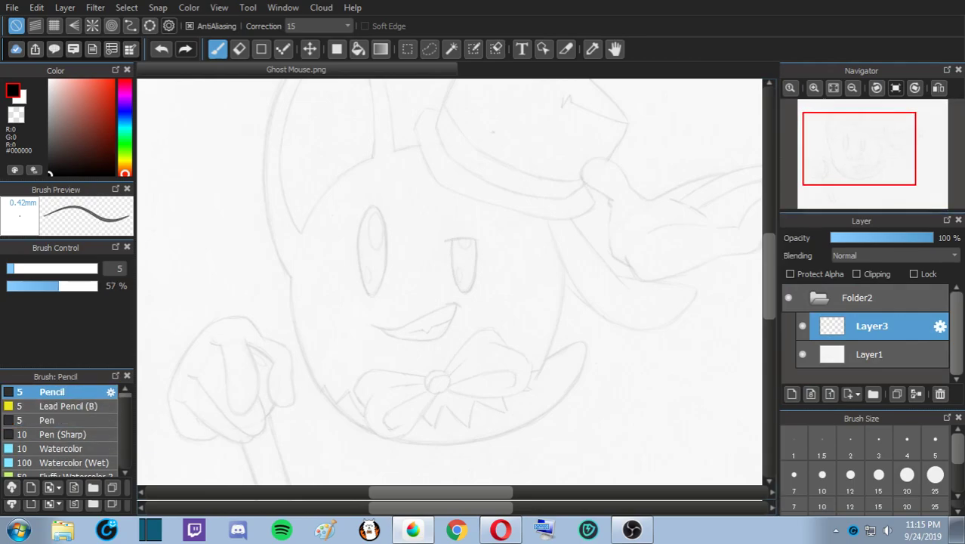
drag(431, 306, 454, 287)
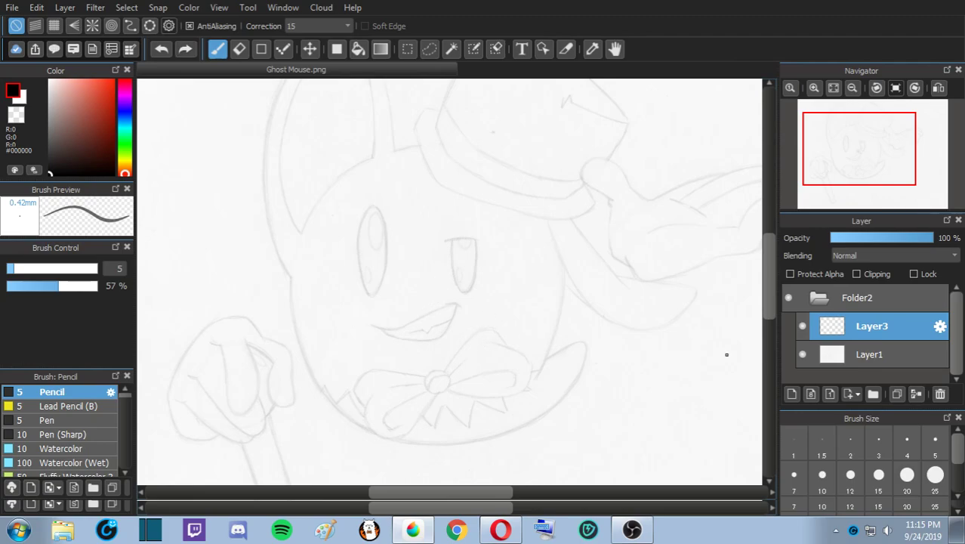
- Zoom in on the eyes and switch to the Ellipse tool to ink the left eye oval
click(906, 475)
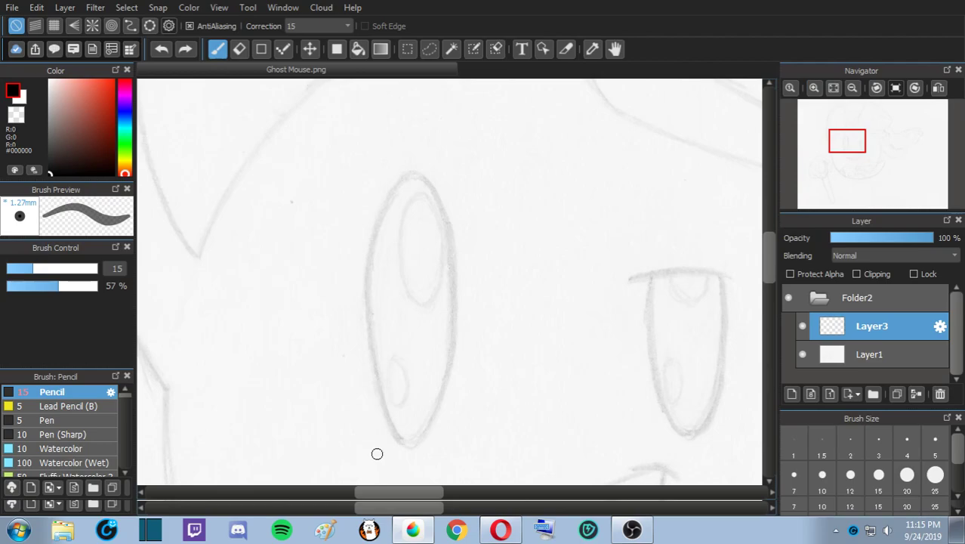
mouse_move(332, 164)
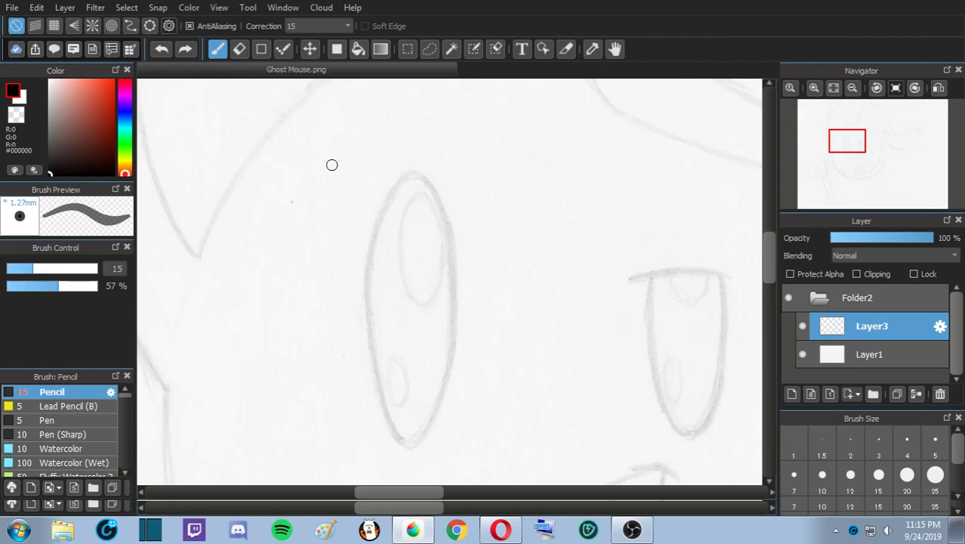
mouse_move(333, 208)
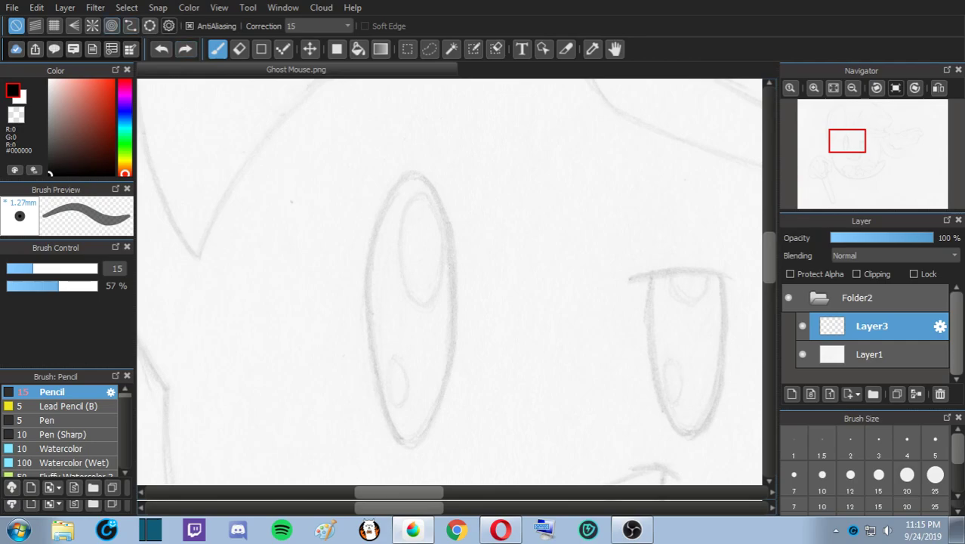
click(261, 49)
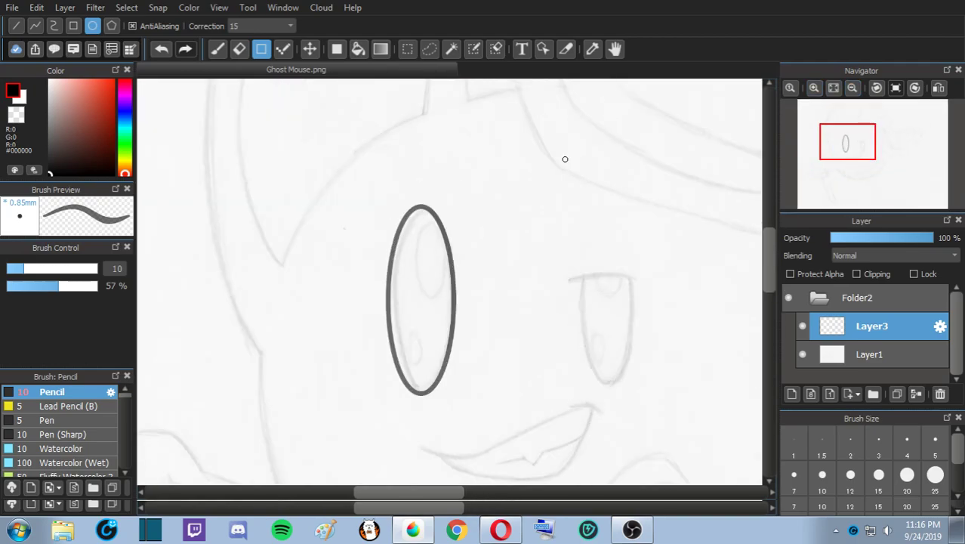
mouse_move(413, 88)
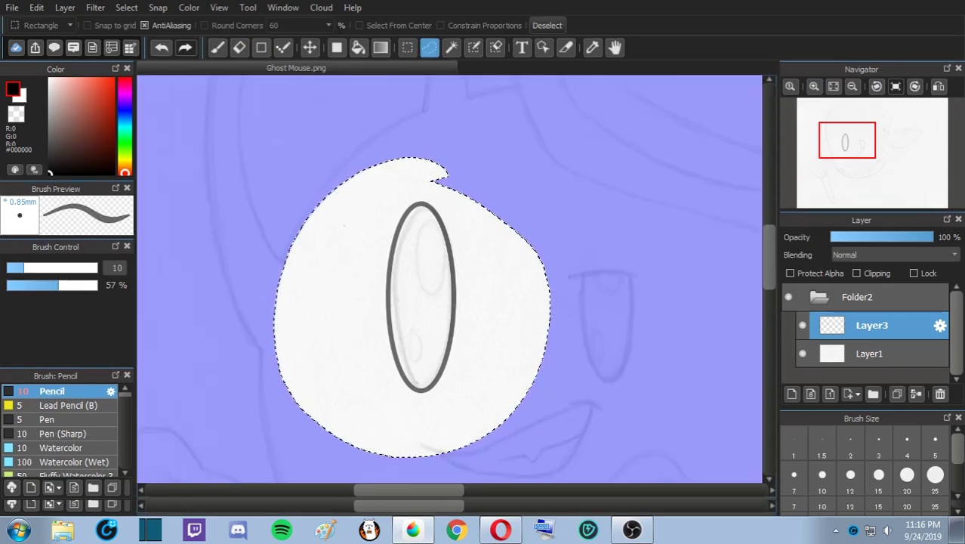
- Select the inked left eye, paste it to a new layer, and move it over the right eye
click(547, 25)
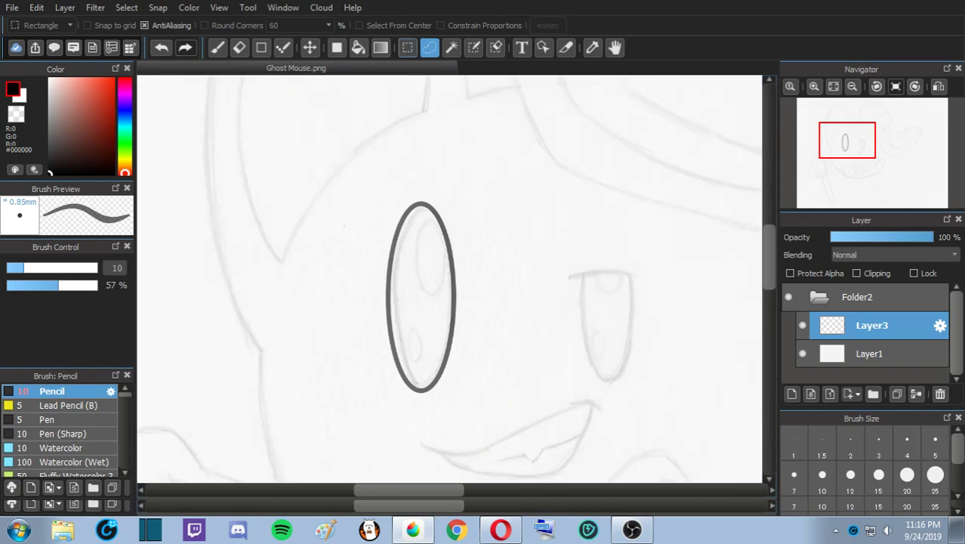
drag(352, 157, 497, 416)
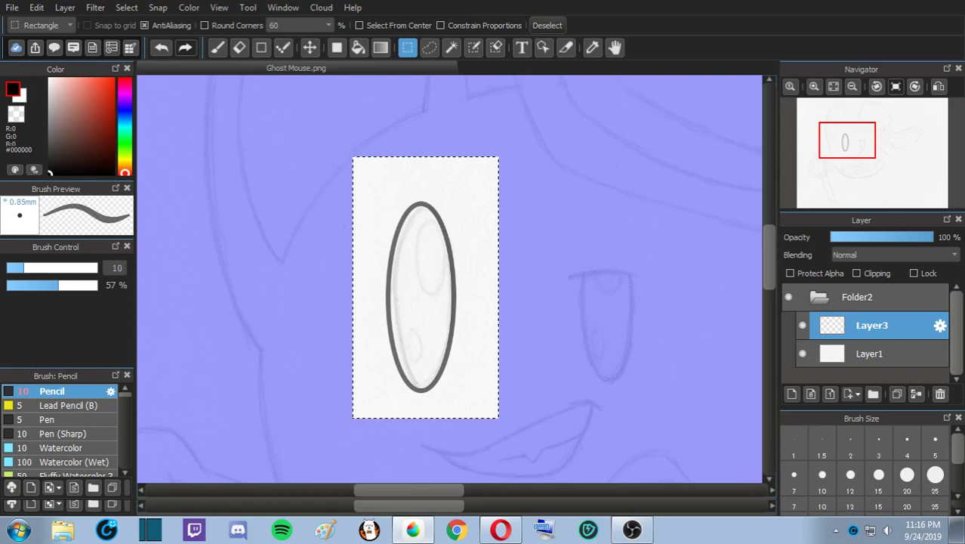
click(792, 393)
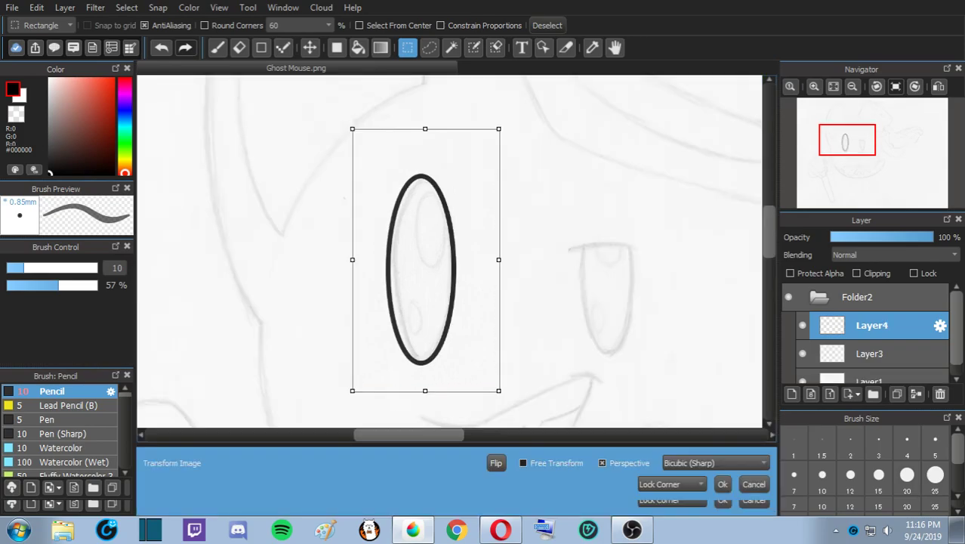
drag(425, 259, 604, 251)
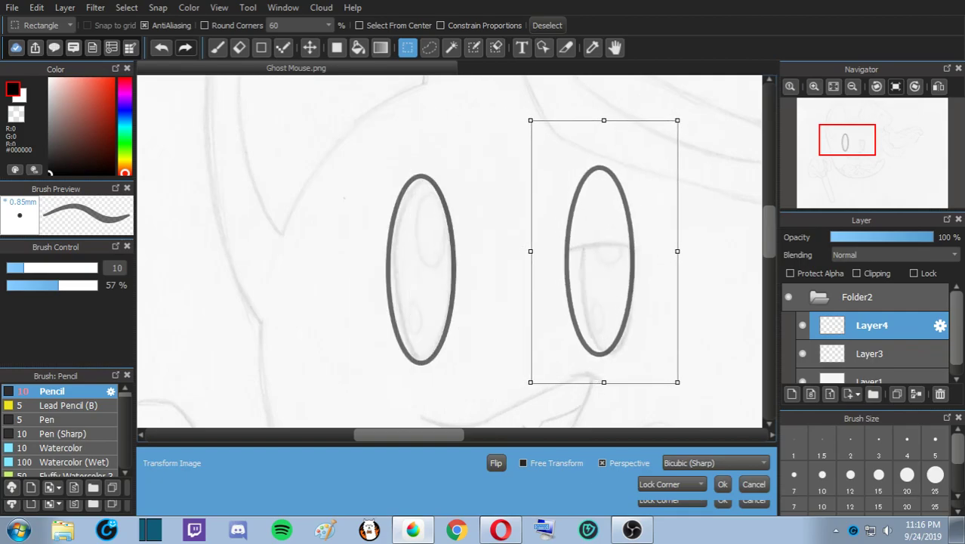
drag(604, 251, 503, 255)
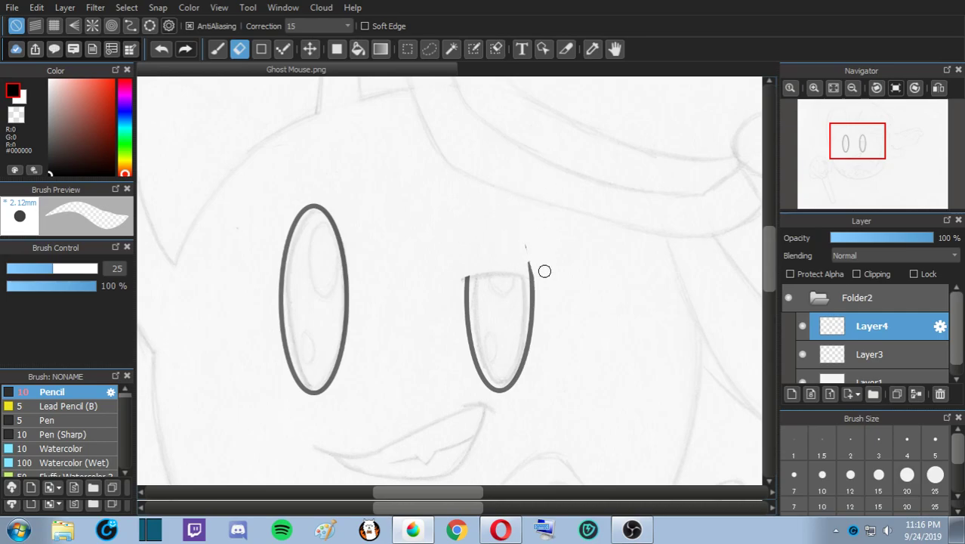
mouse_move(528, 269)
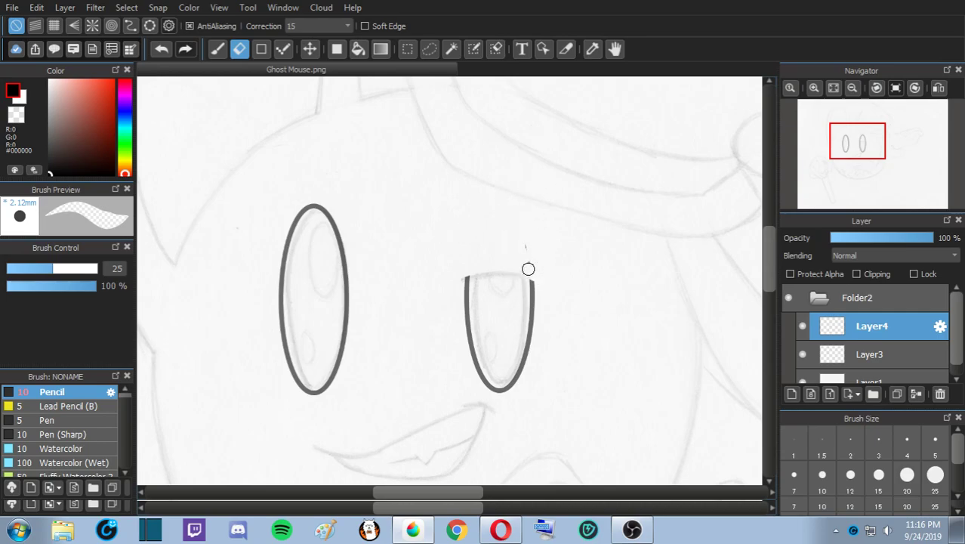
mouse_move(468, 270)
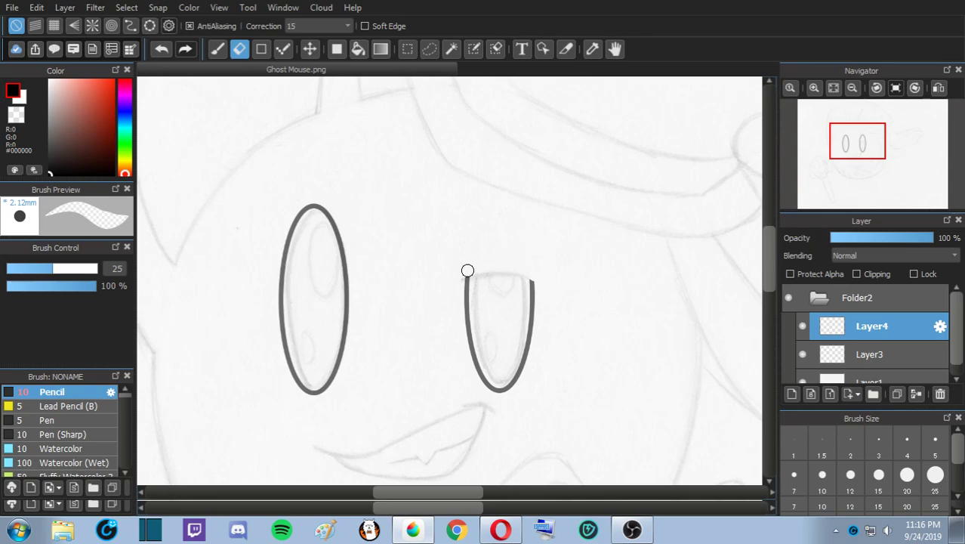
mouse_move(398, 357)
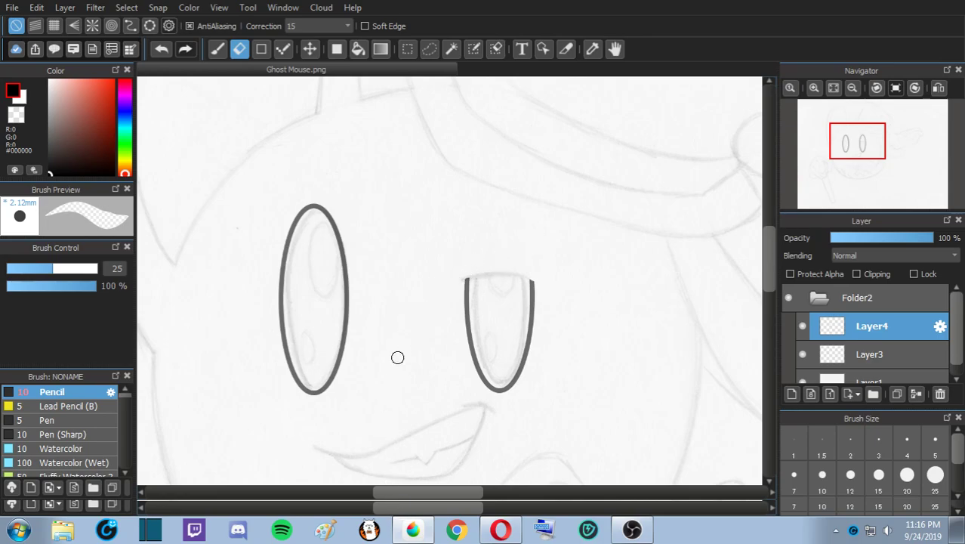
- Switch back to the Pencil to draw the curved eyelid over the trimmed right eye
click(218, 48)
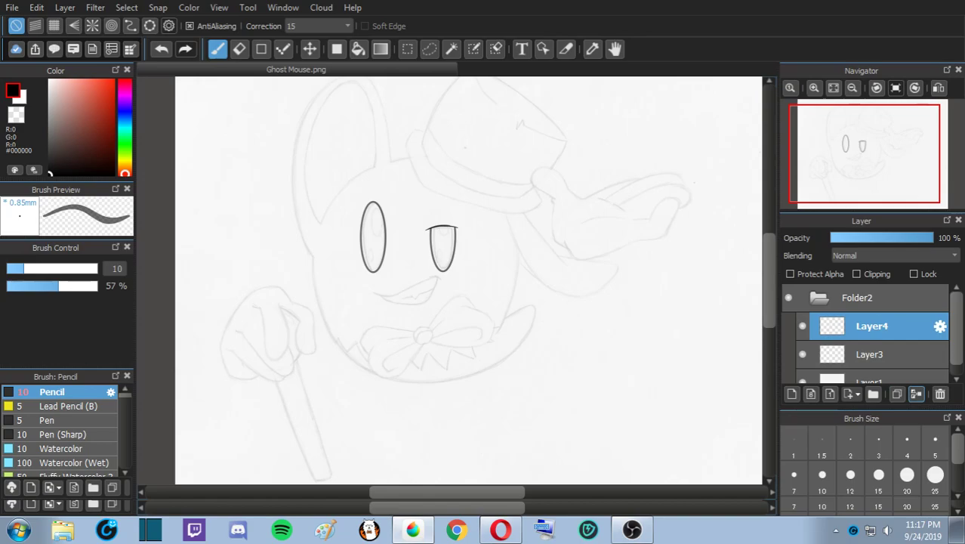
- Merge the copied eye layer down into Layer3 and pan down to the bow tie
click(940, 393)
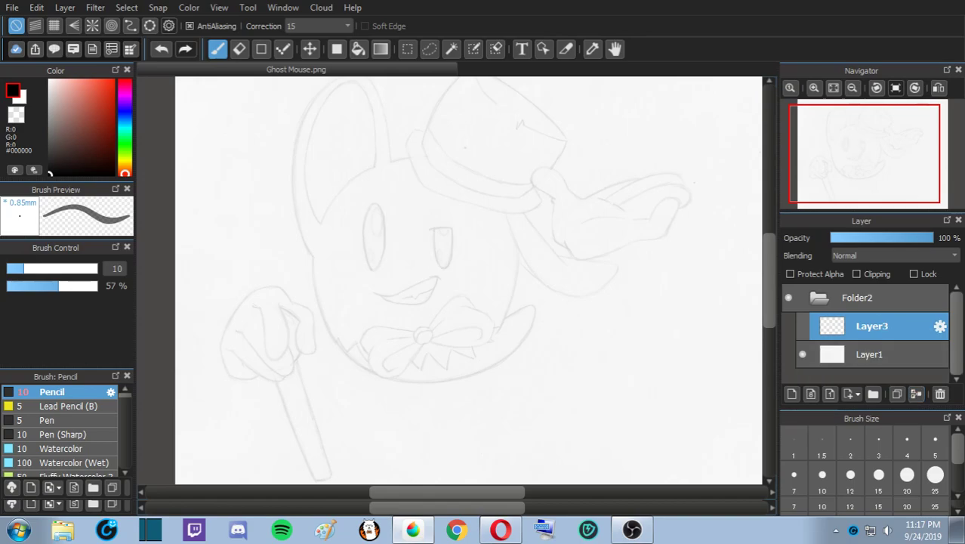
drag(370, 204, 374, 272)
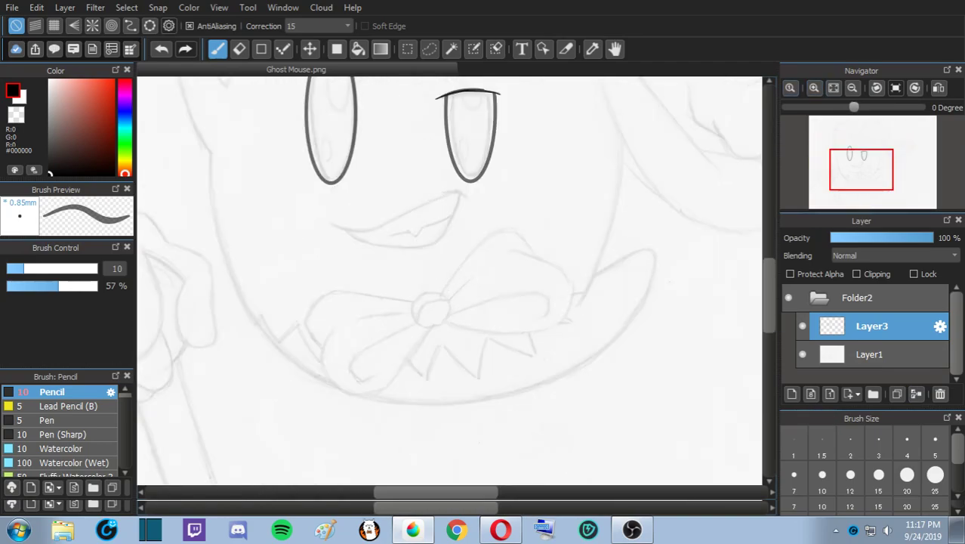
- Ink the bow tie's knot outline and its inner fold
scroll(down, 3)
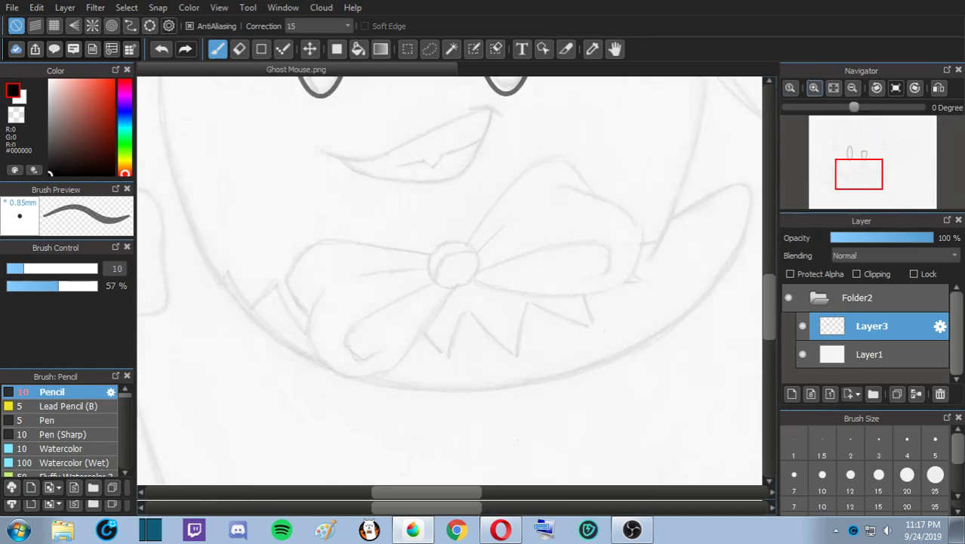
scroll(down, 3)
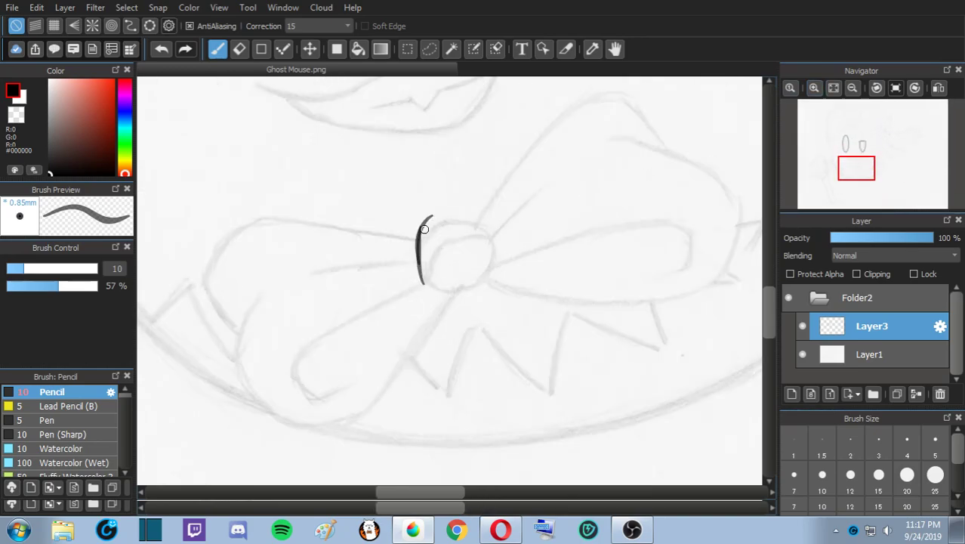
drag(424, 229, 499, 224)
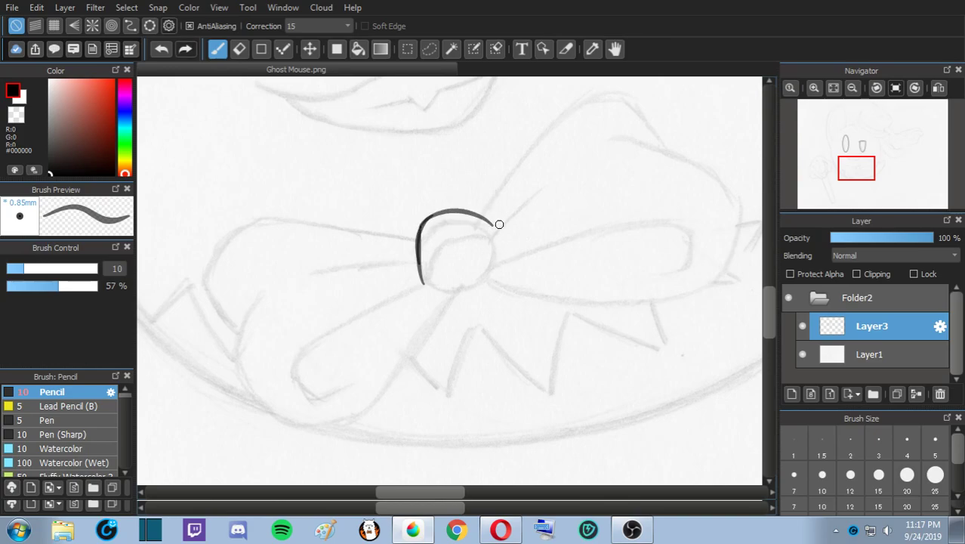
drag(499, 225, 421, 276)
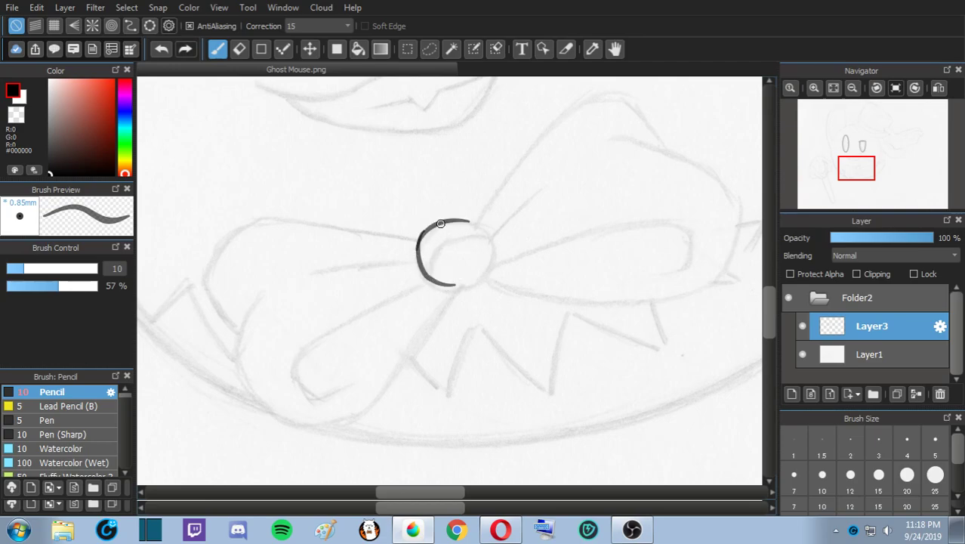
drag(442, 223, 492, 260)
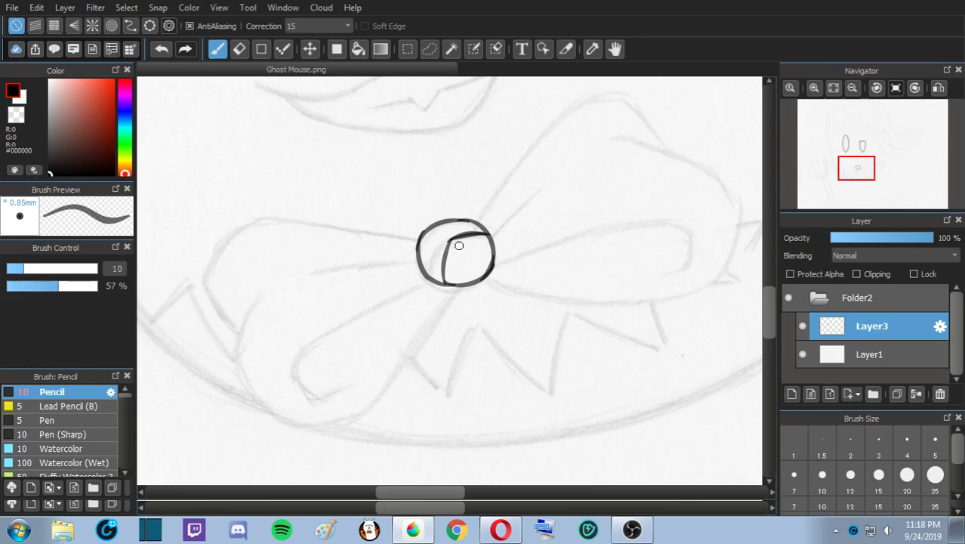
drag(460, 238, 442, 283)
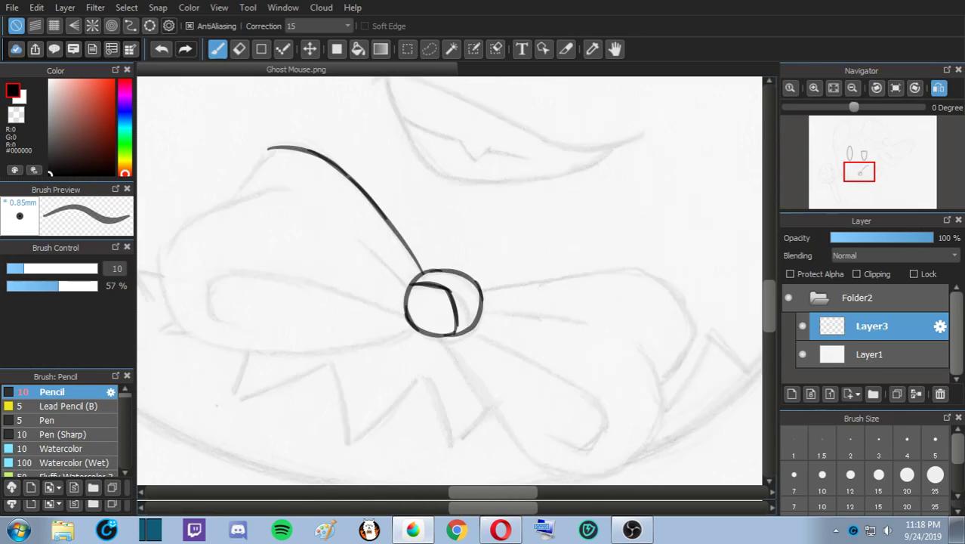
- Ink the first bow loop's upper and lower edges plus two inner creases
drag(287, 147, 227, 170)
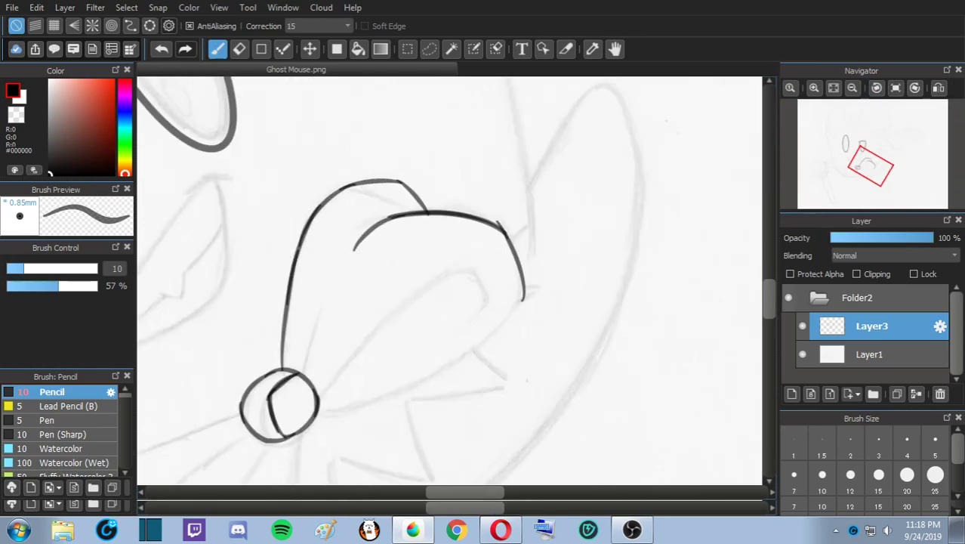
scroll(down, 3)
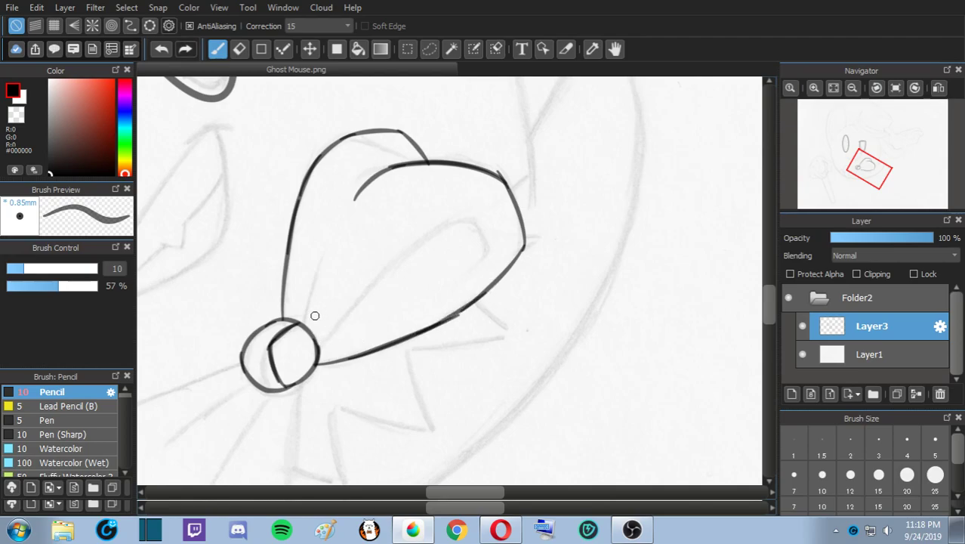
drag(326, 249, 317, 351)
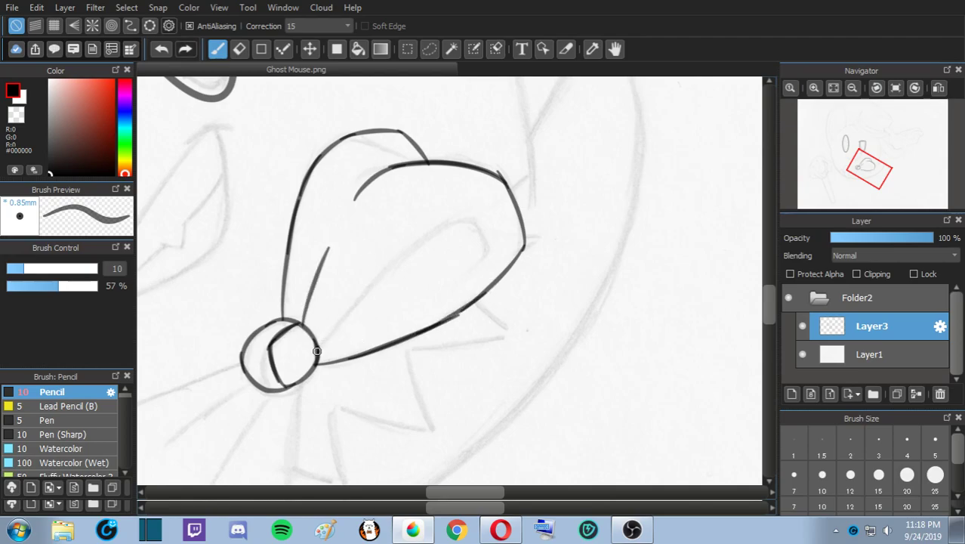
drag(317, 351, 461, 221)
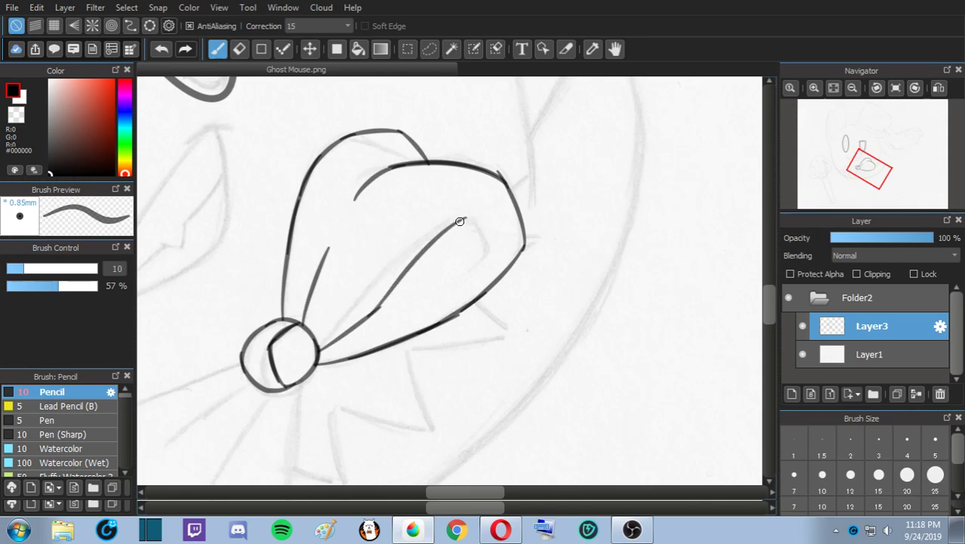
drag(461, 221, 499, 261)
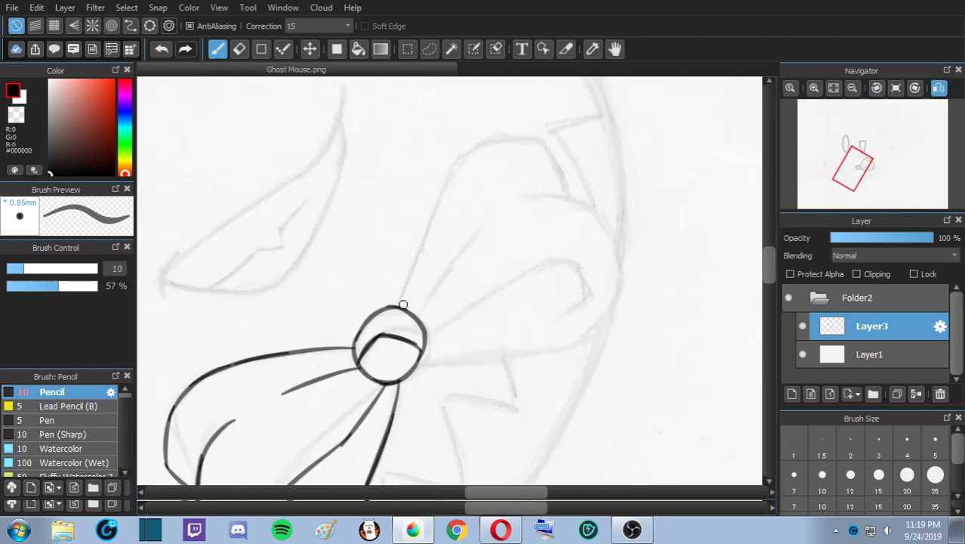
- Ink the other loop's top, outer and lower edges, joining the knot, with a crease
drag(403, 305, 463, 154)
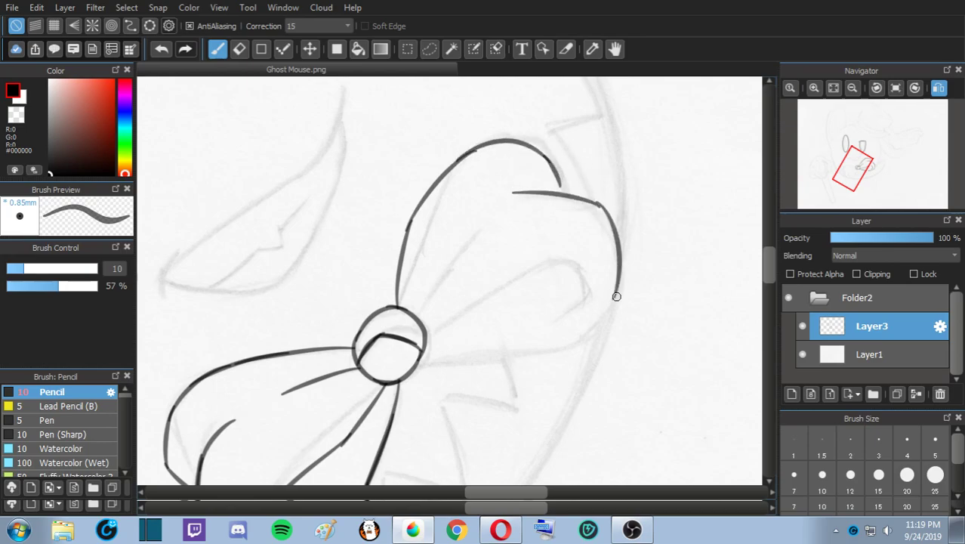
drag(616, 294, 619, 329)
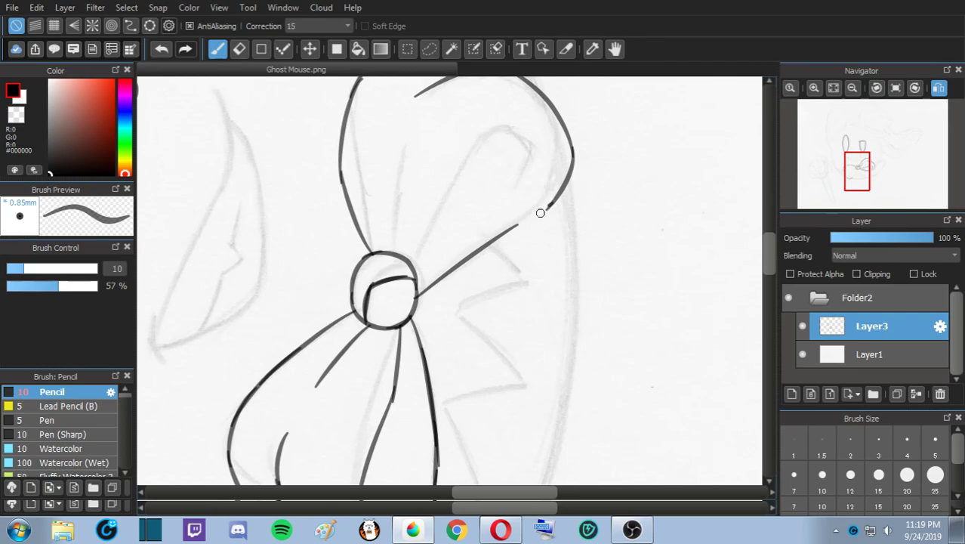
drag(540, 213, 424, 263)
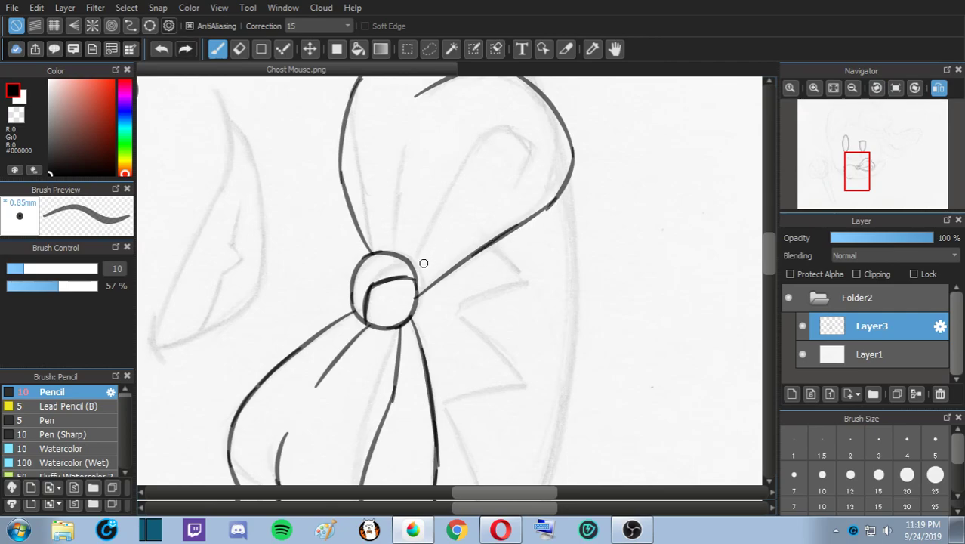
drag(424, 263, 486, 136)
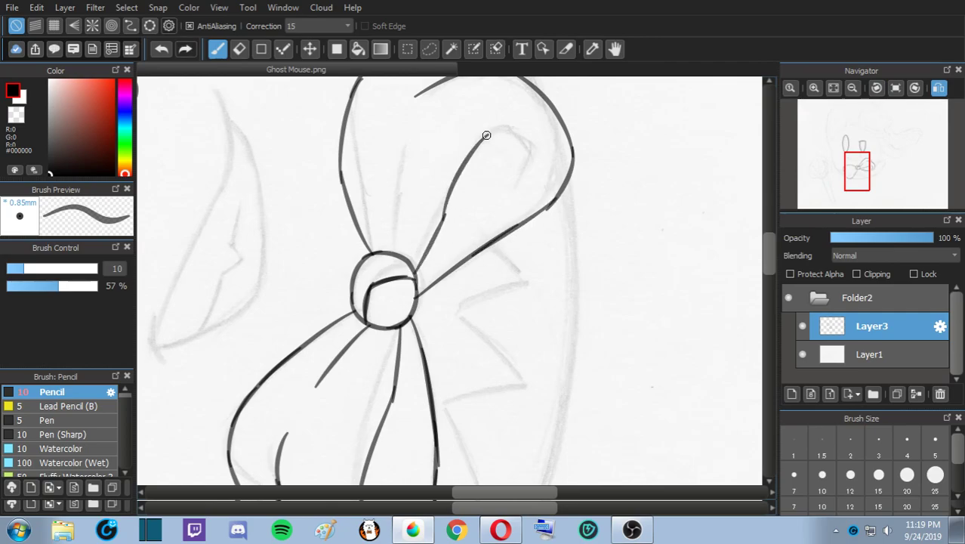
drag(487, 136, 528, 211)
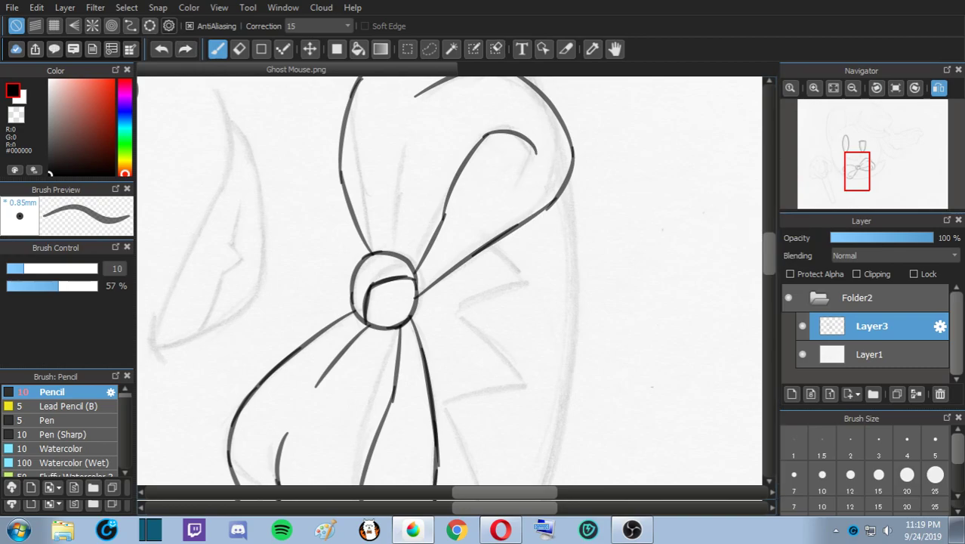
scroll(down, 3)
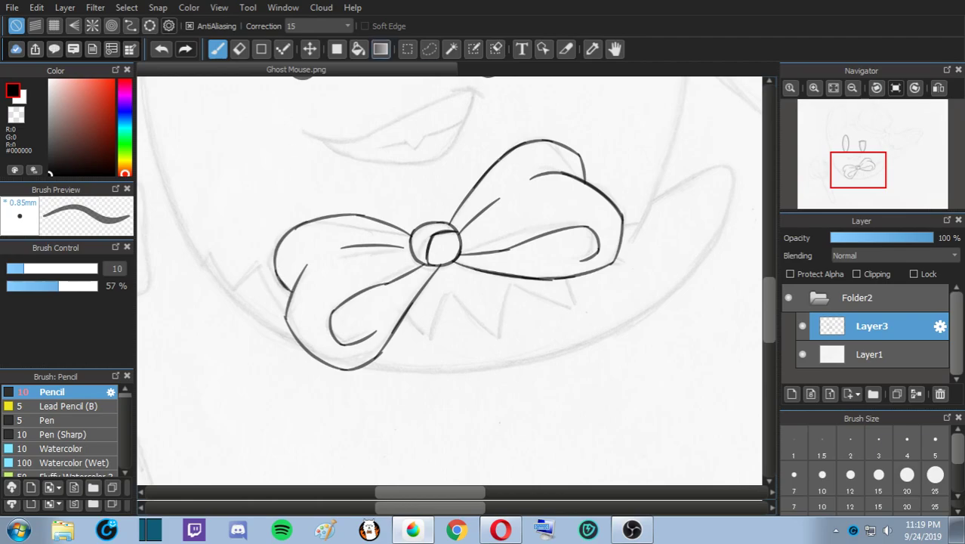
- Transform the bow tie to shrink it slightly beneath the mouth, then confirm
click(430, 48)
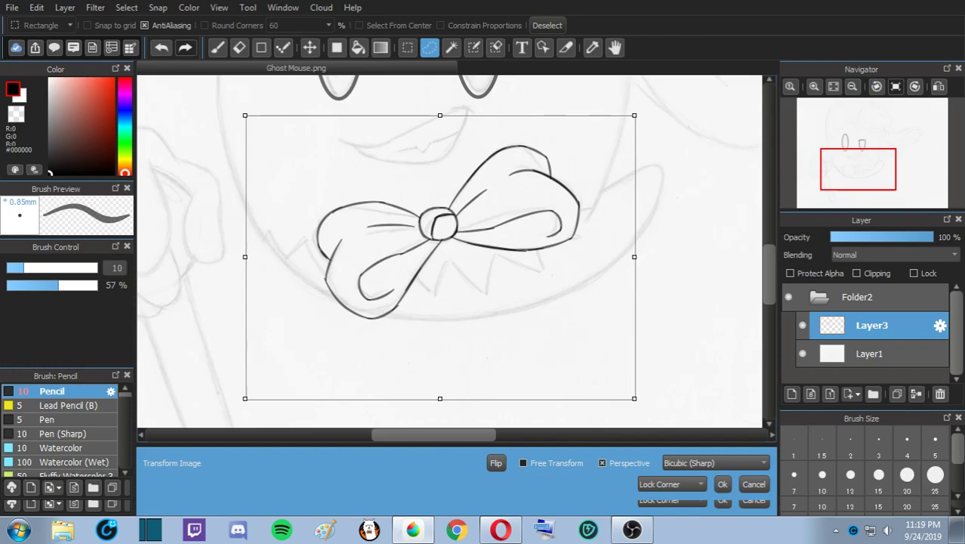
drag(635, 115, 602, 79)
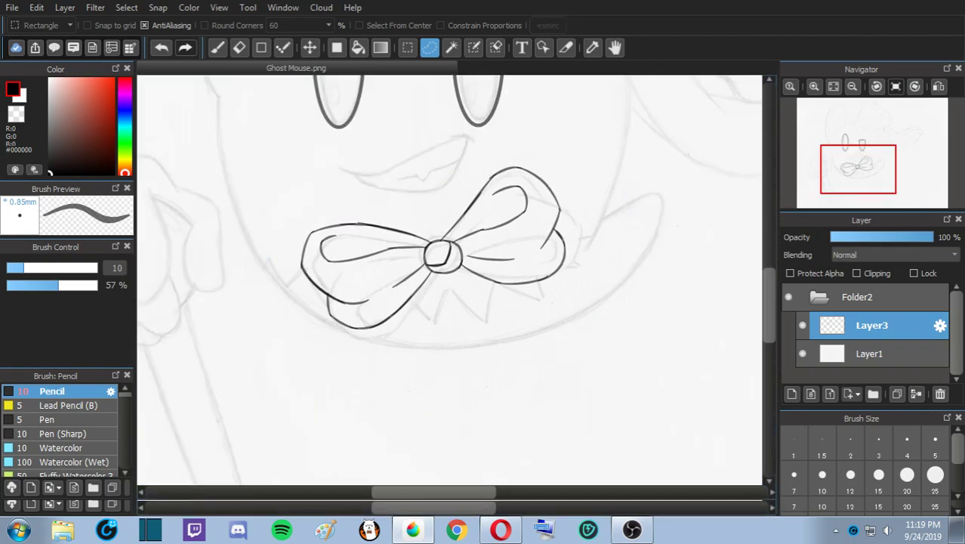
click(217, 49)
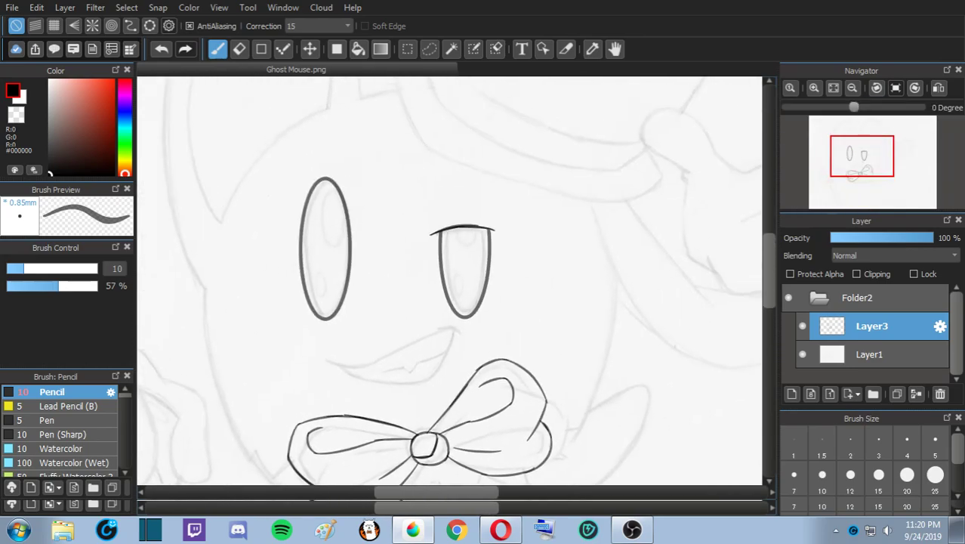
scroll(down, 3)
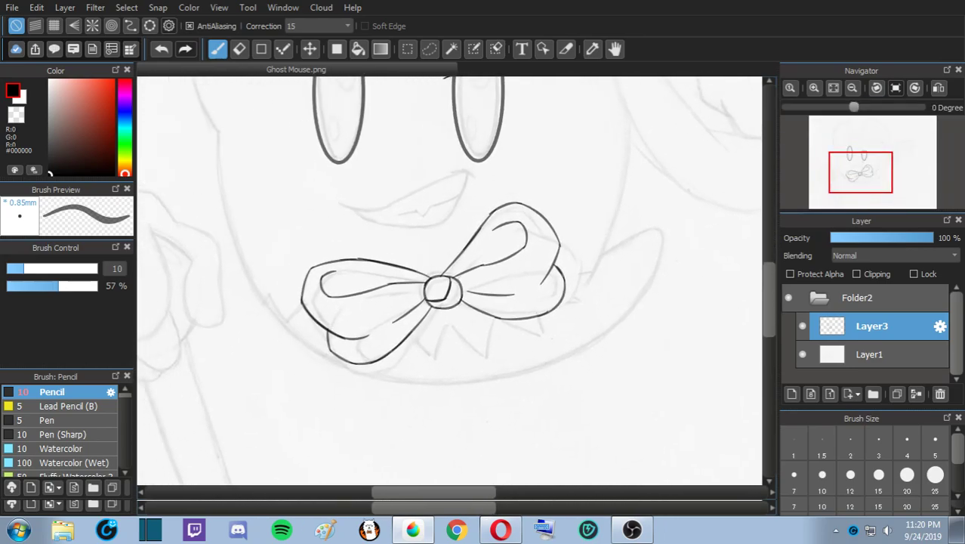